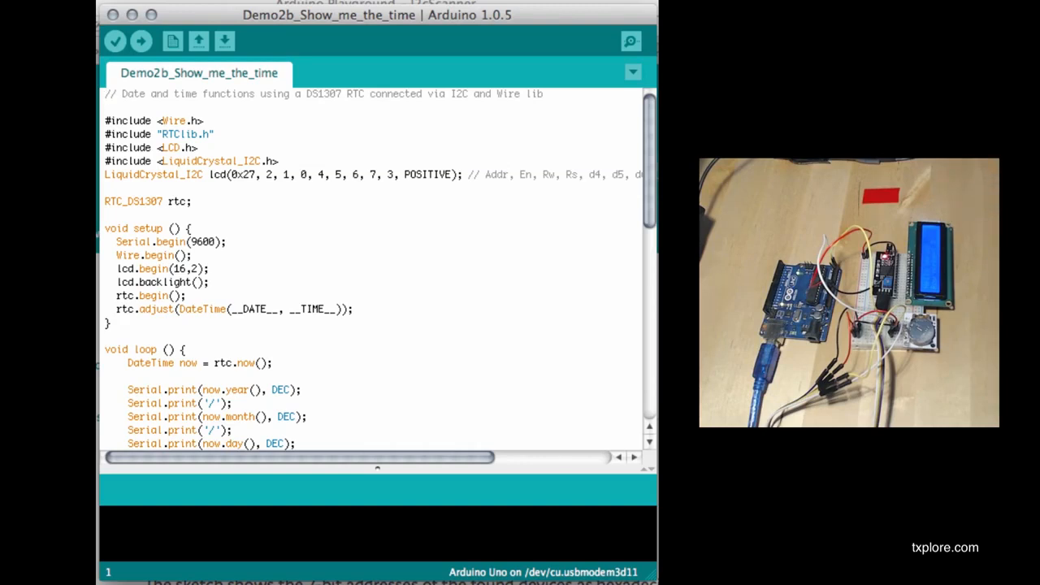
pyautogui.moveTo(140, 43)
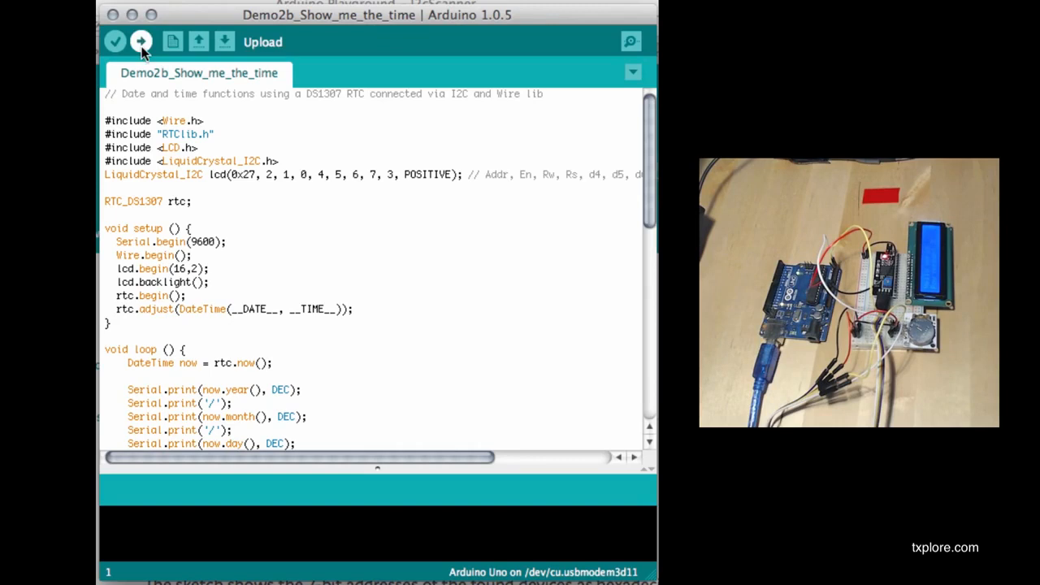
# Upload the Demo2b_Show_me_the_time sketch to the Arduino Uno (7,382 bytes)
pyautogui.click(140, 42)
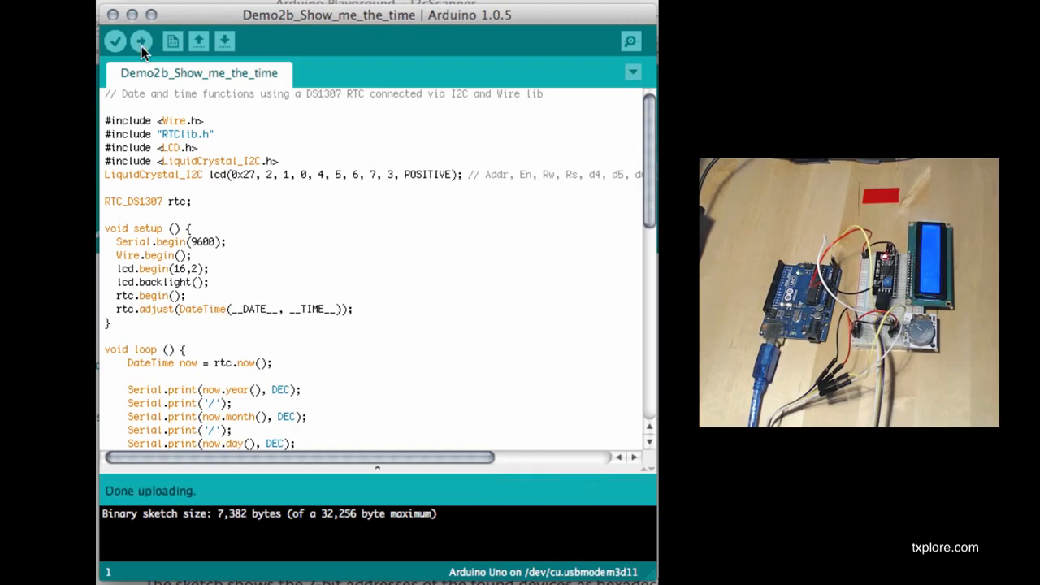
pyautogui.moveTo(275, 217)
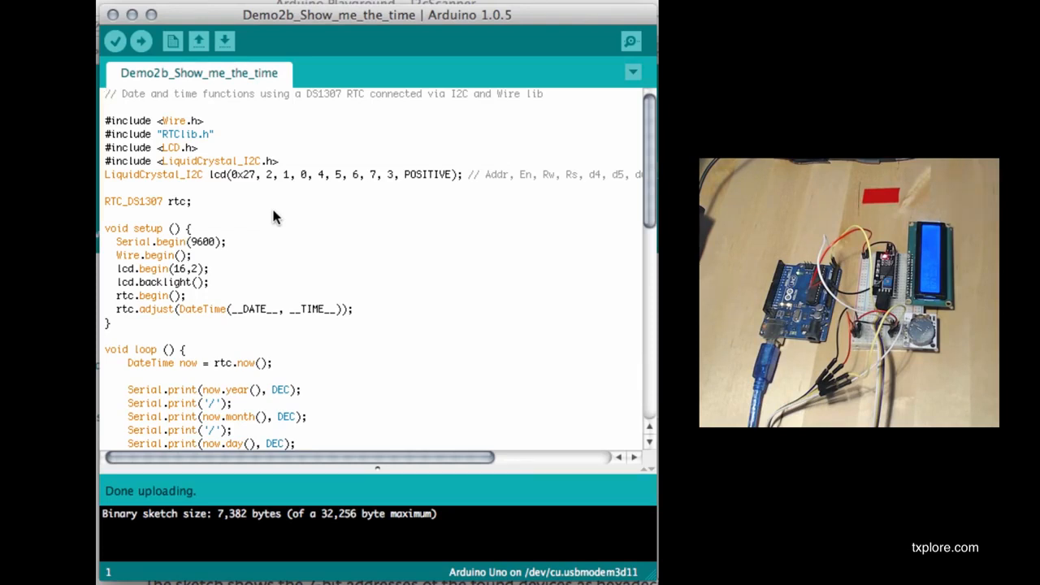
pyautogui.doubleClick(241, 161)
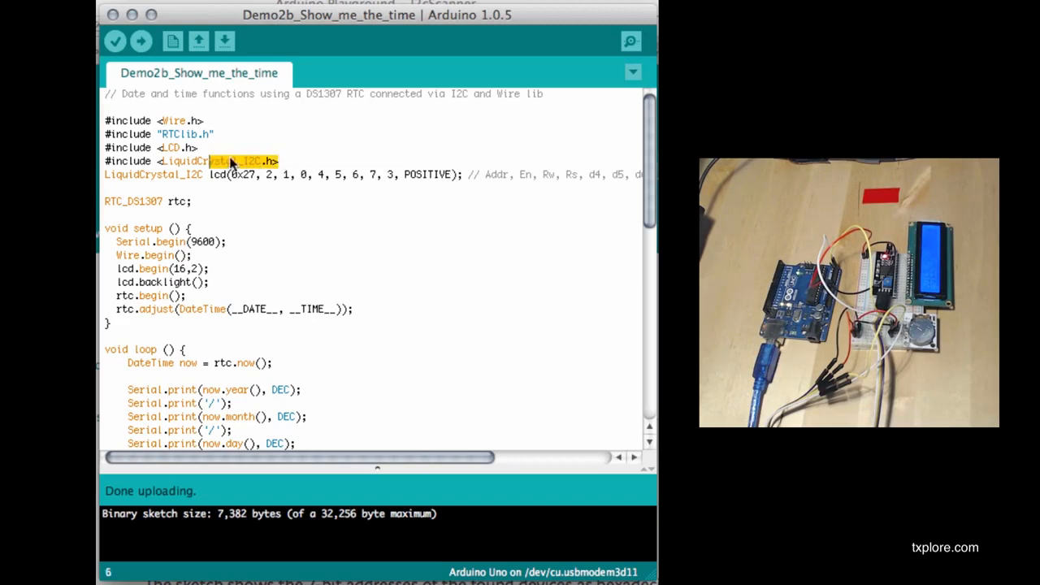
pyautogui.moveTo(235, 161); pyautogui.dragTo(138, 120)
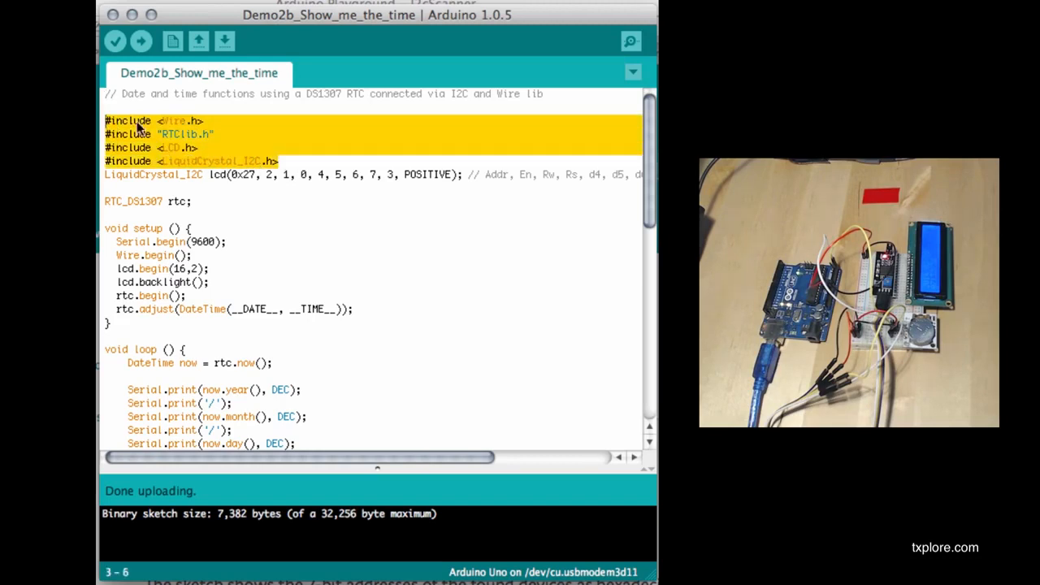
pyautogui.moveTo(226, 161)
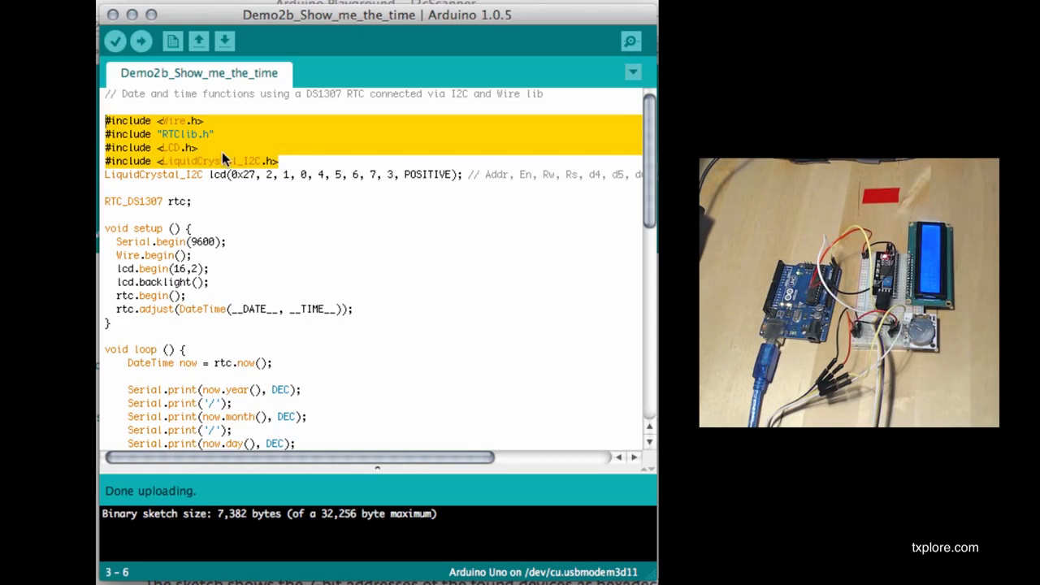
pyautogui.moveTo(218, 143)
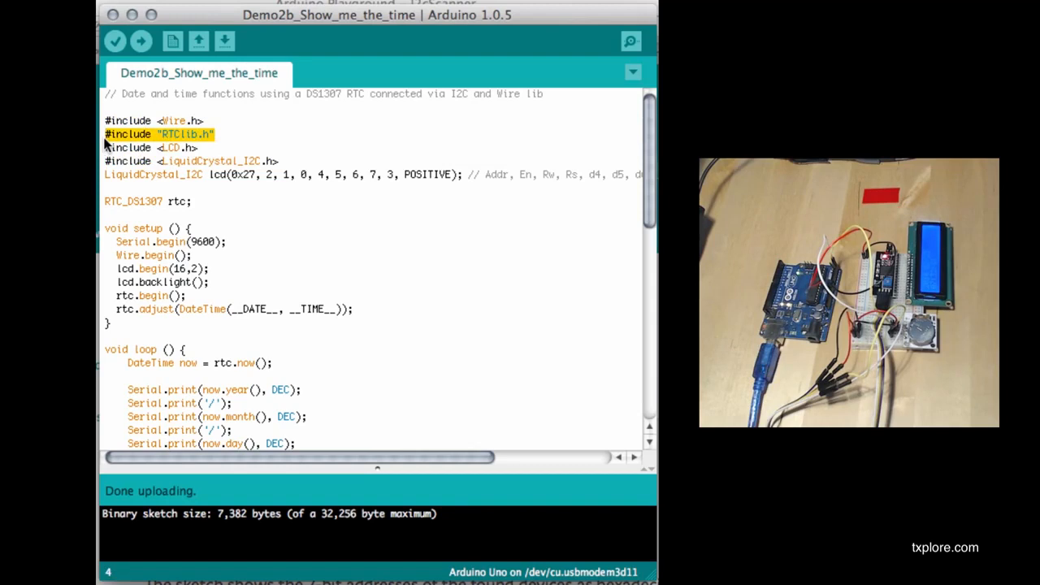
pyautogui.moveTo(465, 182)
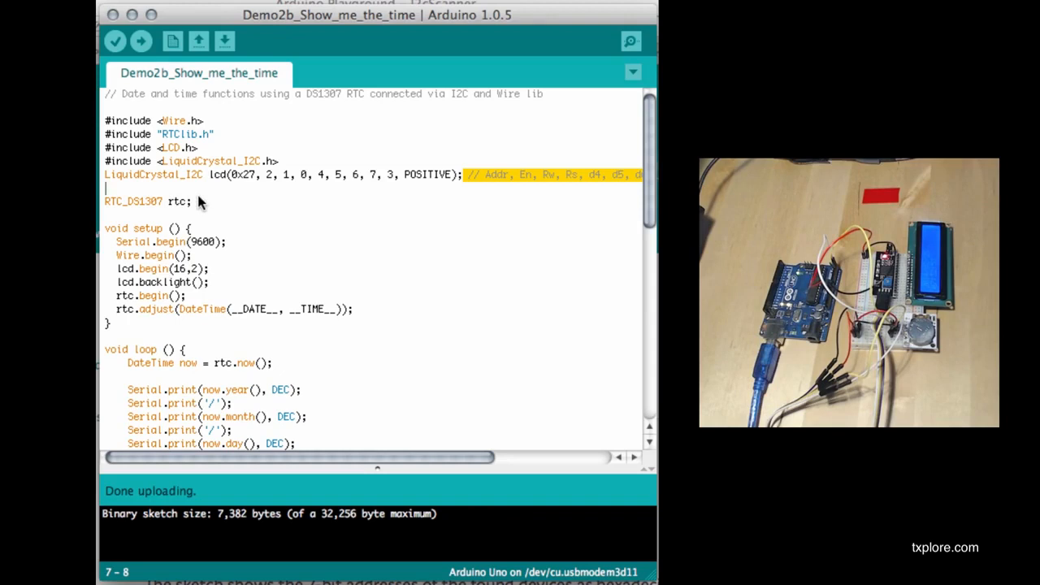
pyautogui.click(193, 202)
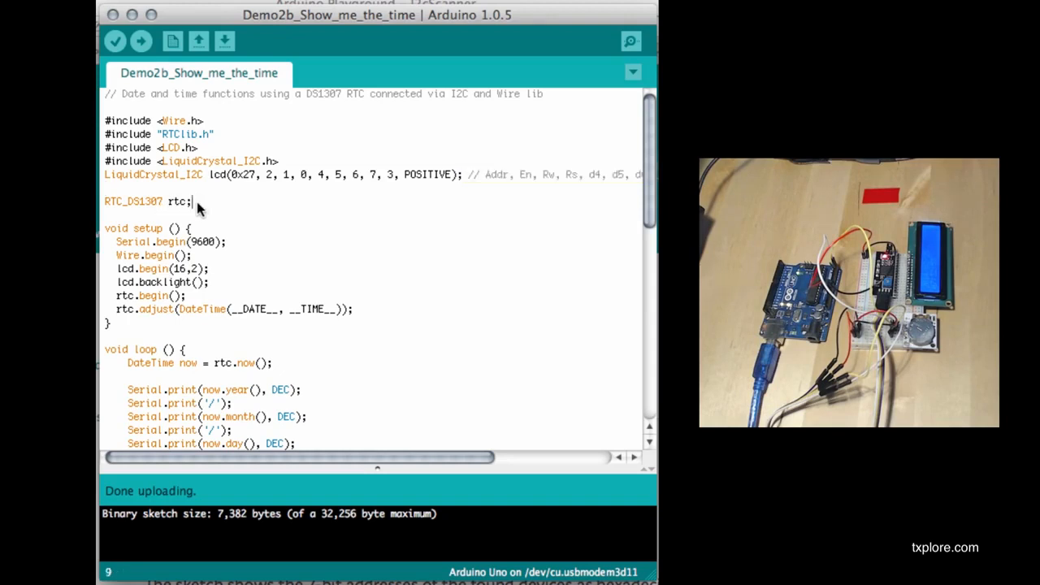
pyautogui.tripleClick(147, 201)
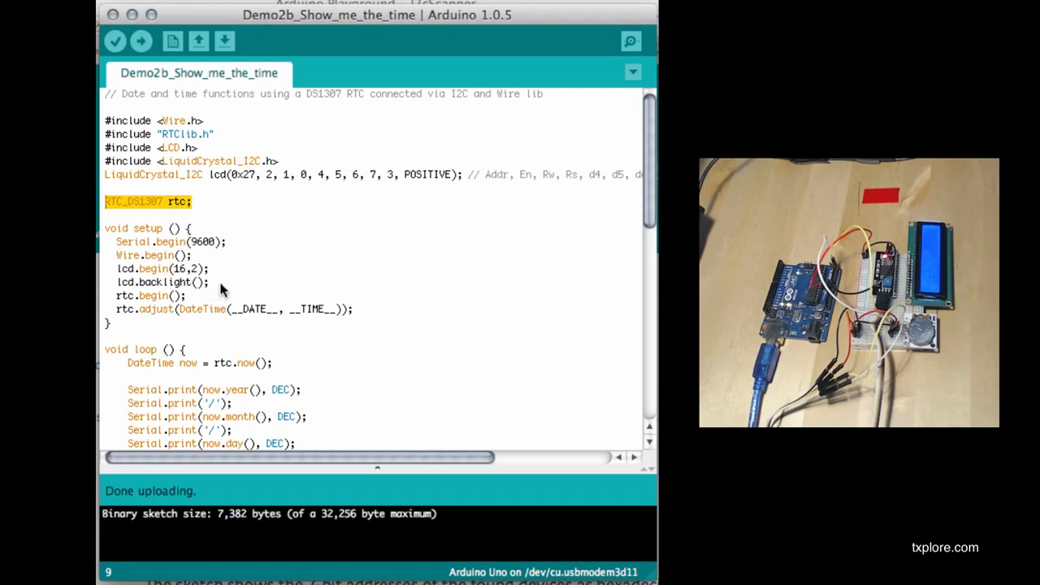
pyautogui.doubleClick(201, 309)
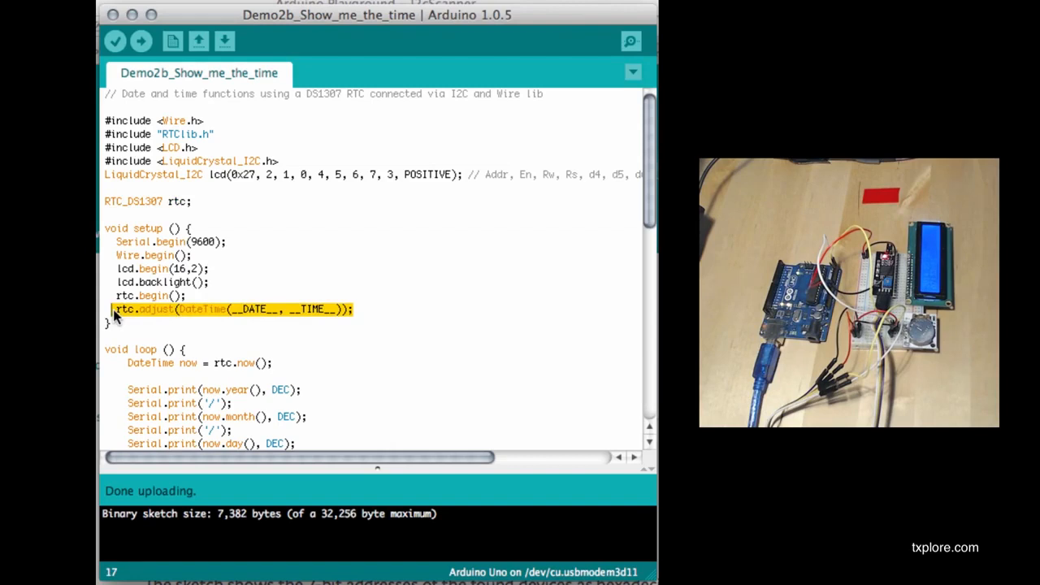
pyautogui.moveTo(137, 317)
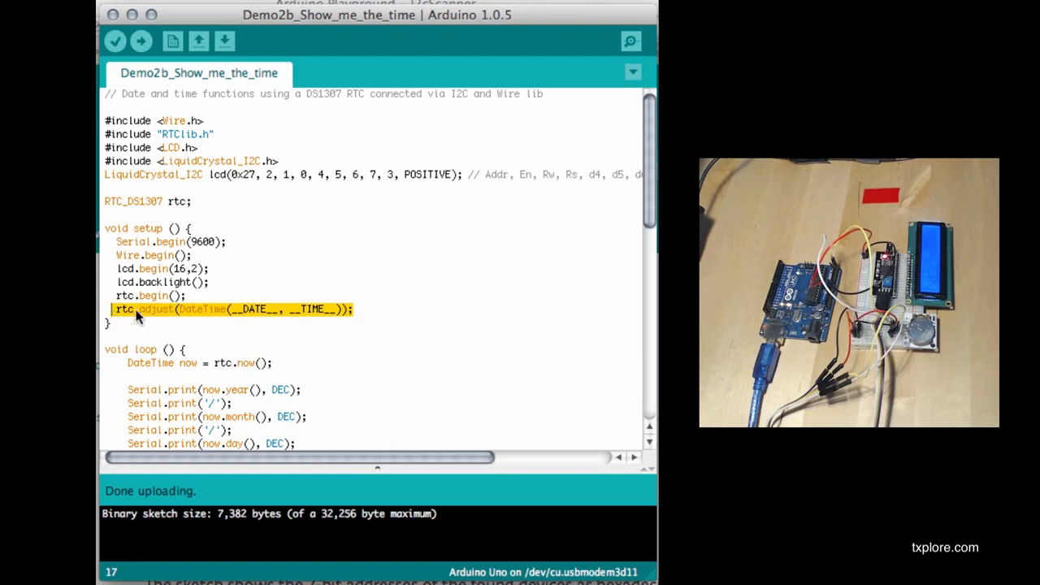
# Highlight the loop's Serial.print year-through-second lines and bring up the Serial Monitor
pyautogui.scroll(-3)
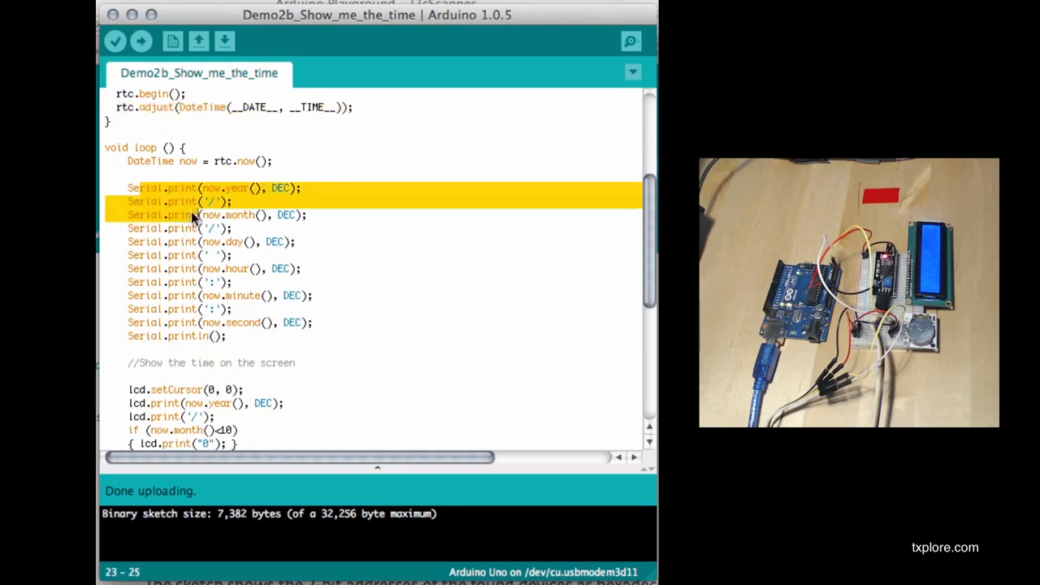
pyautogui.moveTo(195, 215); pyautogui.dragTo(312, 322)
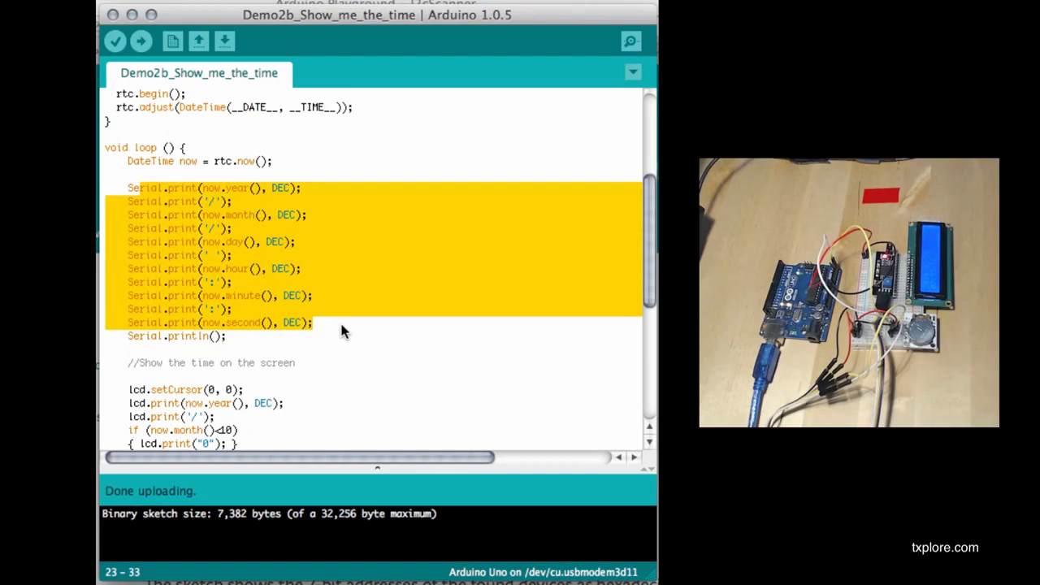
pyautogui.click(631, 40)
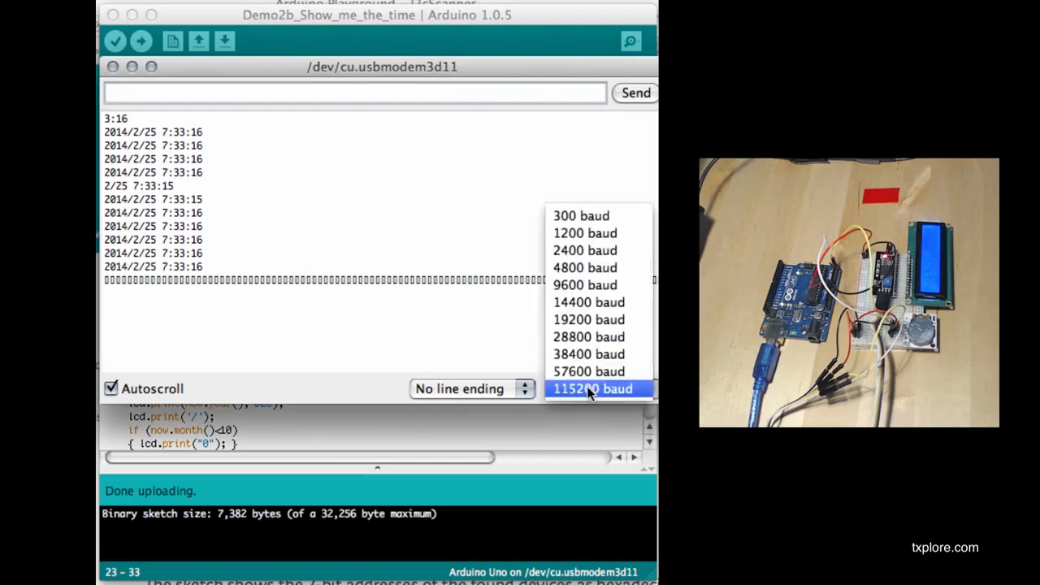
pyautogui.moveTo(585, 284)
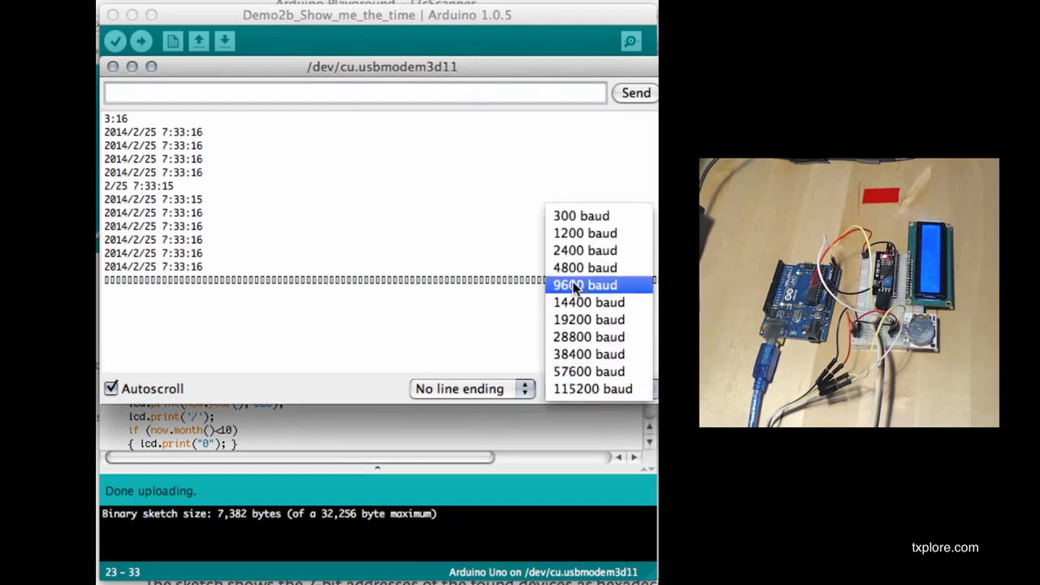
# Read the ticking timestamps at 9600 baud in the Serial Monitor, then close it
pyautogui.click(585, 284)
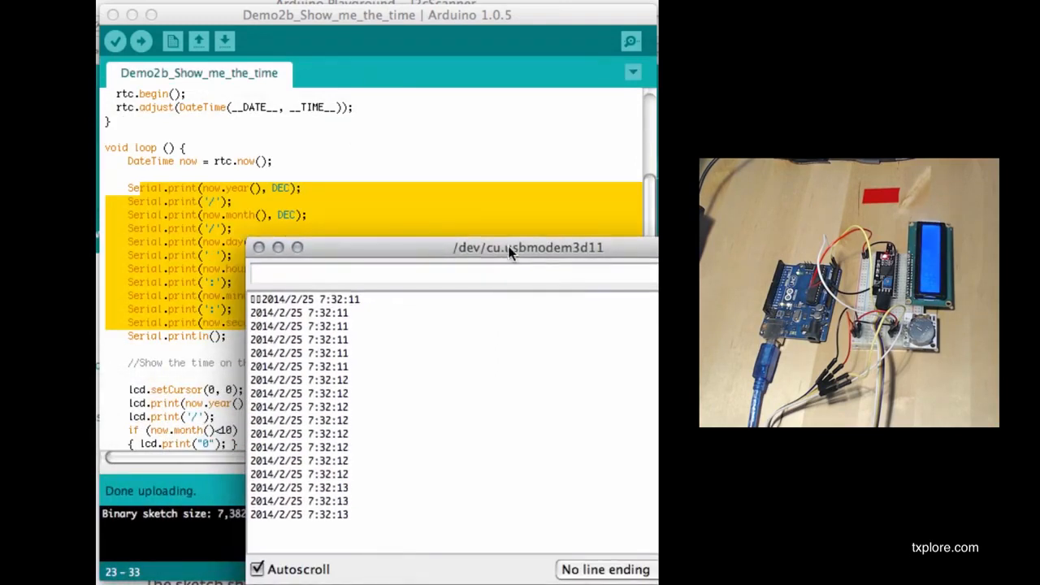
pyautogui.click(258, 247)
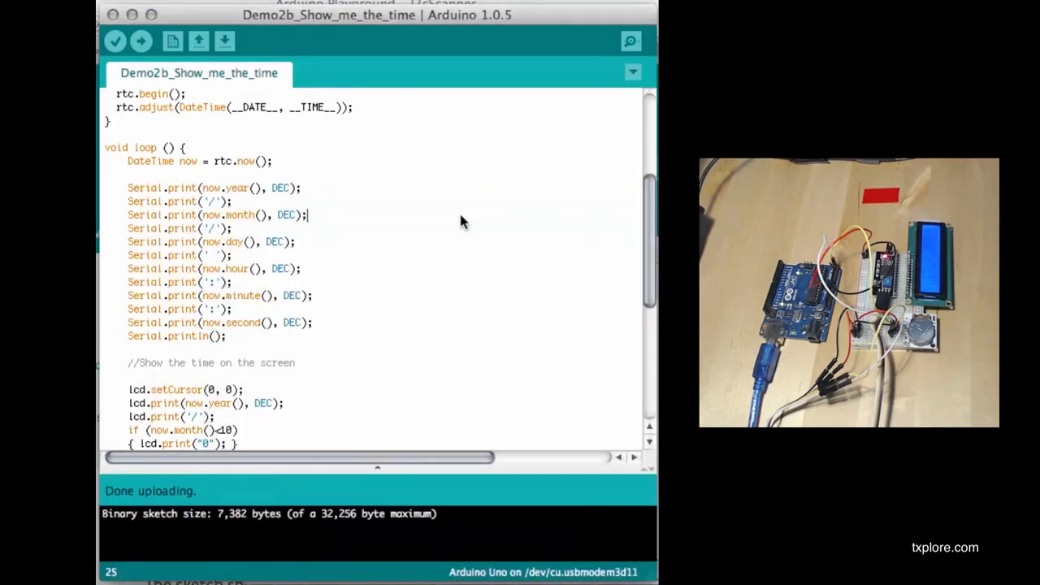
# Scroll down to the LCD display code writing zero-padded date and time with 100 ms delay
pyautogui.scroll(-3)
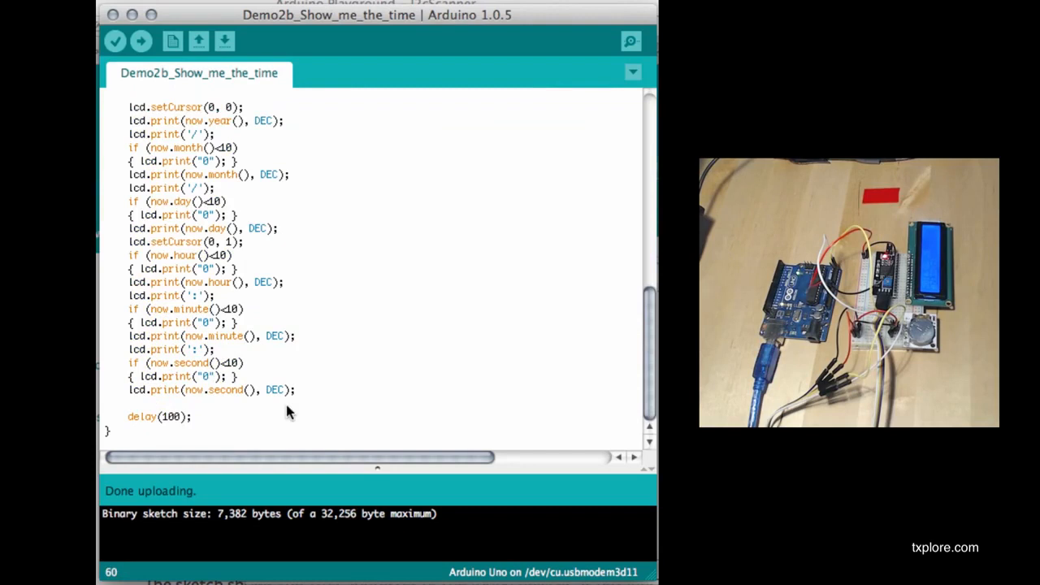
pyautogui.moveTo(273, 308)
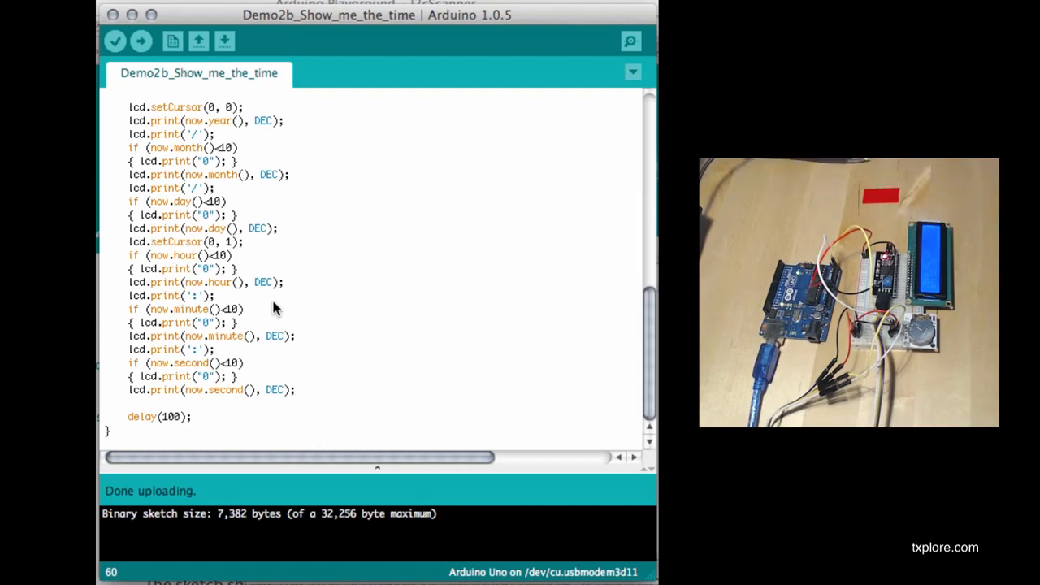
pyautogui.moveTo(274, 296)
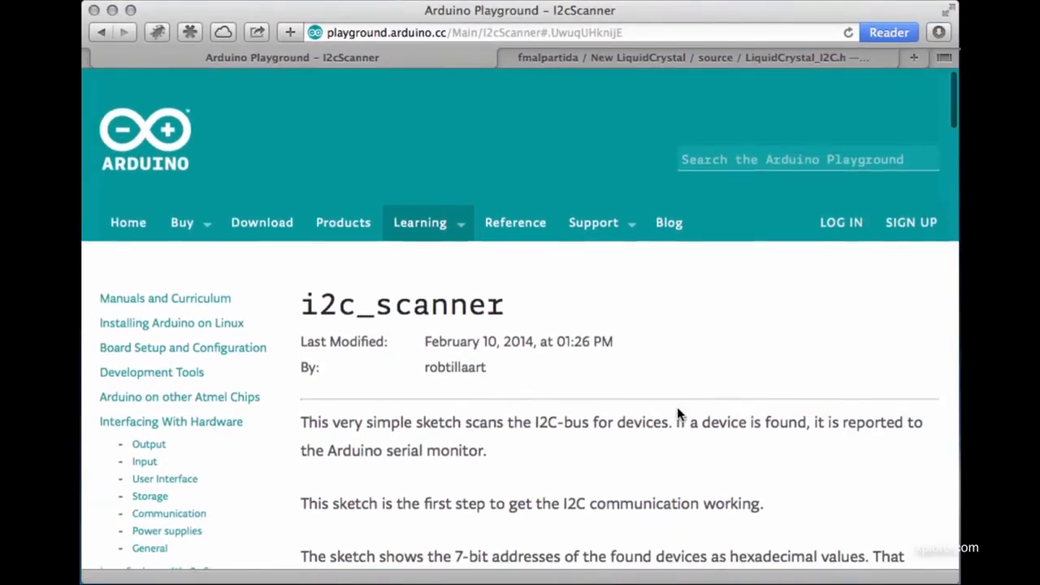
pyautogui.scroll(-3)
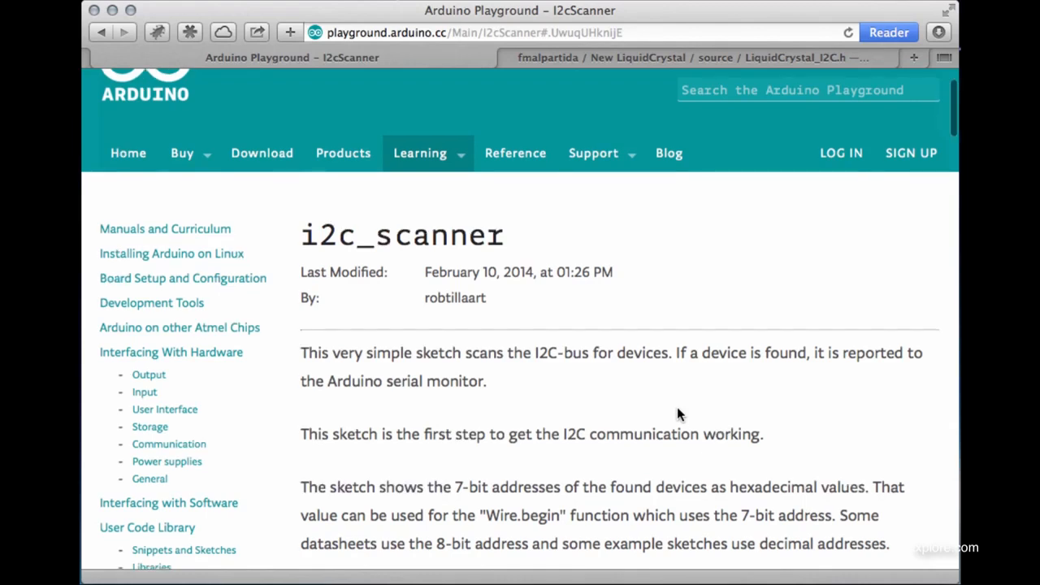
pyautogui.click(475, 33)
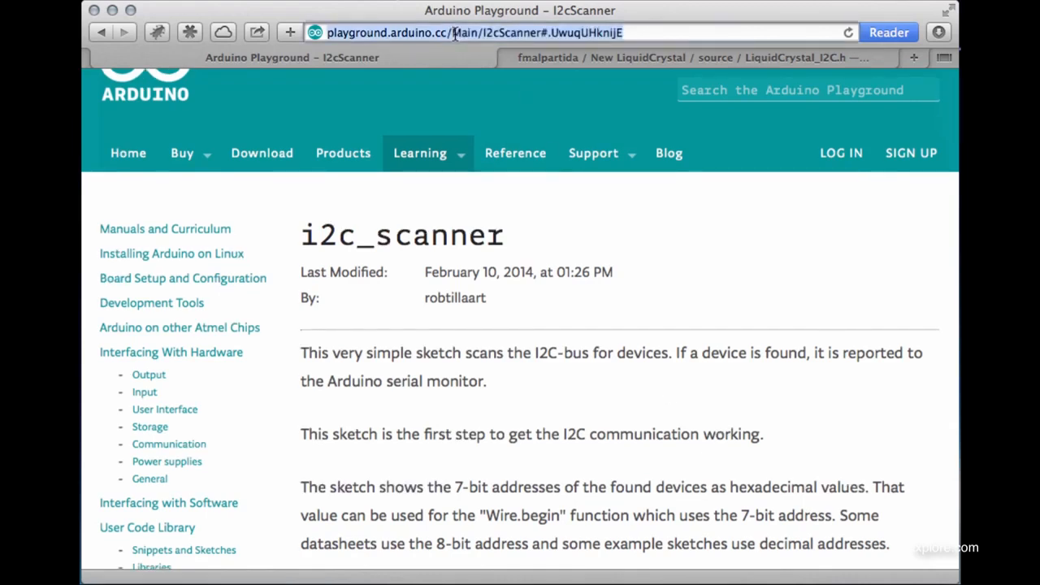
pyautogui.moveTo(523, 260)
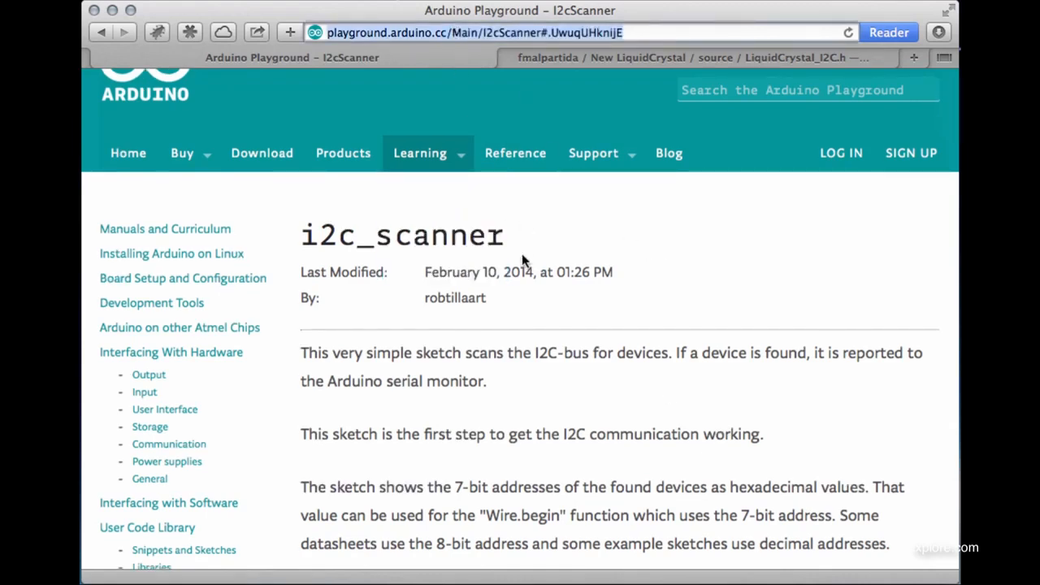
pyautogui.doubleClick(403, 235)
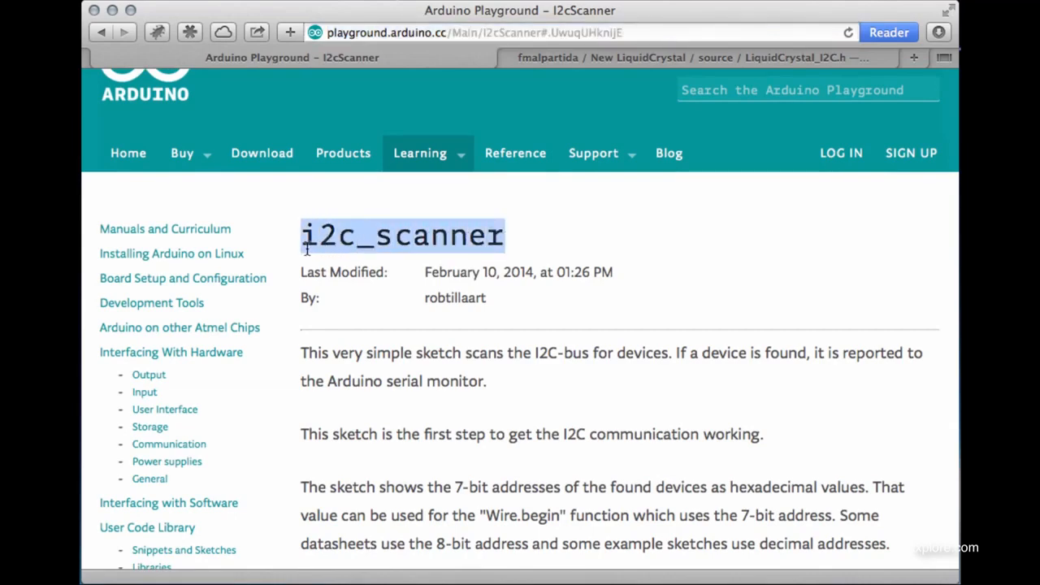
pyautogui.moveTo(455, 392)
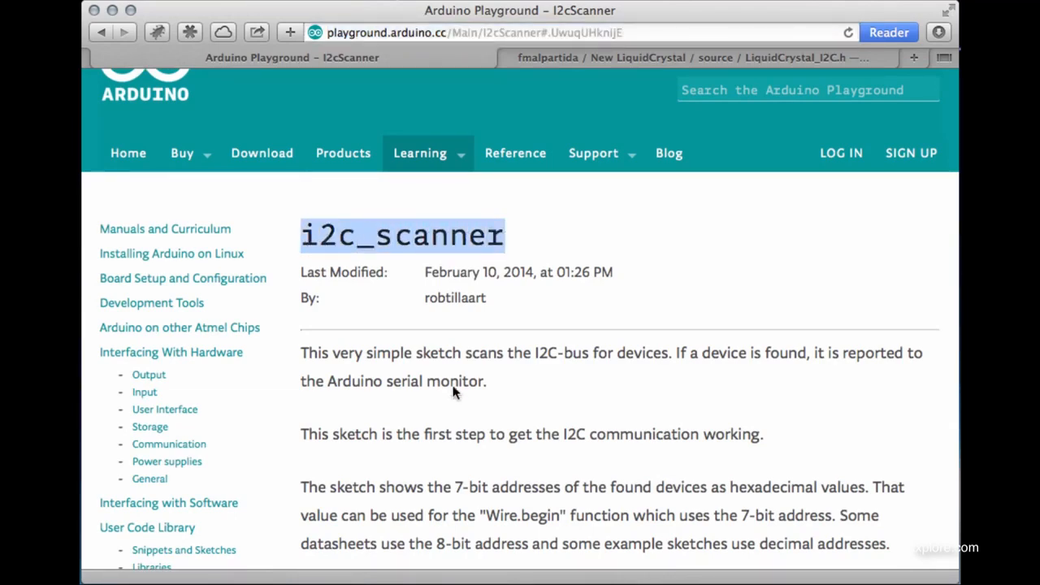
# Scroll through the i2c_scanner sketch to its end, emphasising the 127 address limit in the scan loop
pyautogui.scroll(-3)
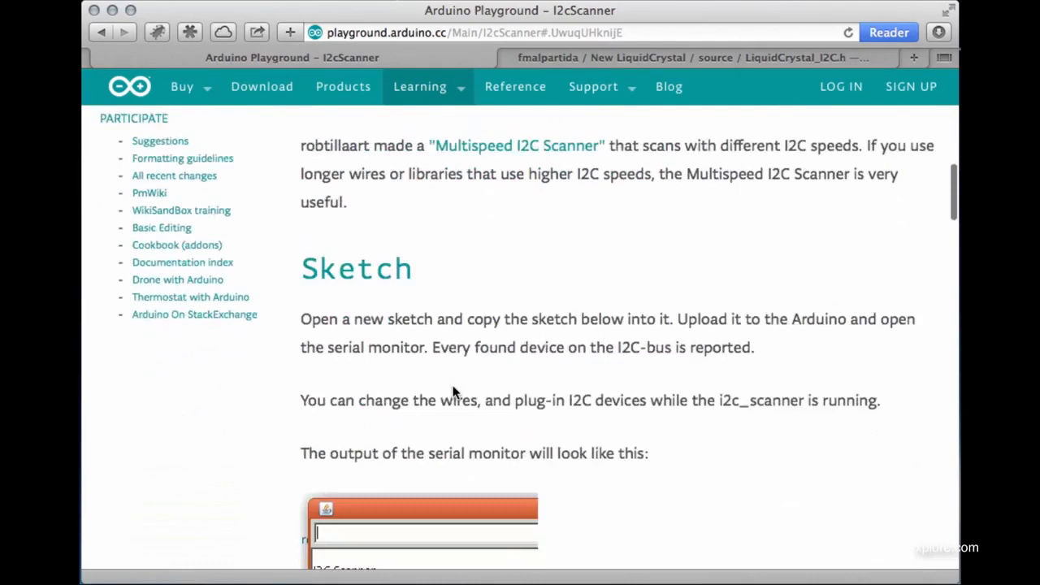
pyautogui.scroll(-3)
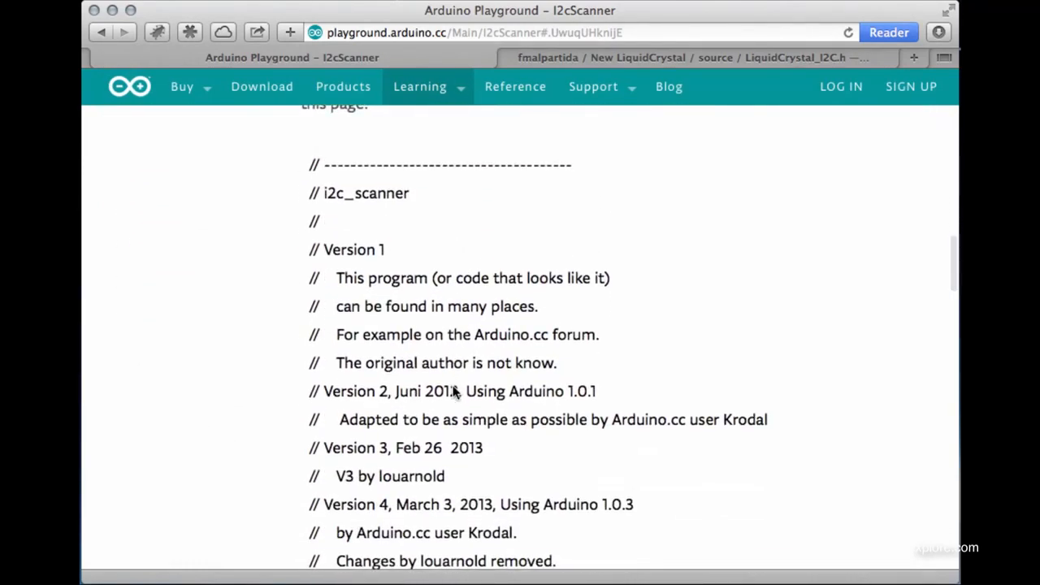
pyautogui.scroll(-3)
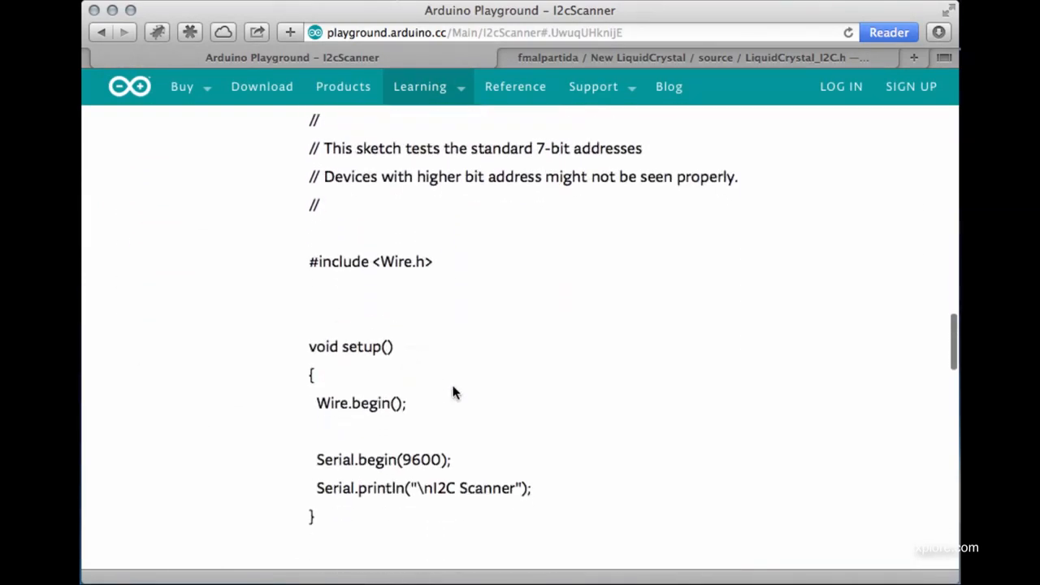
pyautogui.scroll(-3)
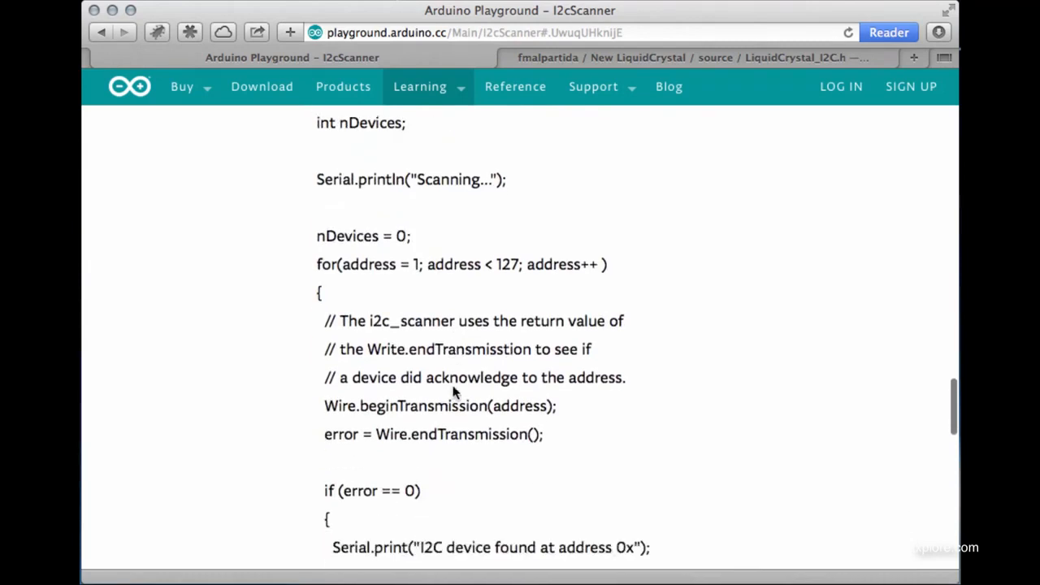
pyautogui.scroll(-3)
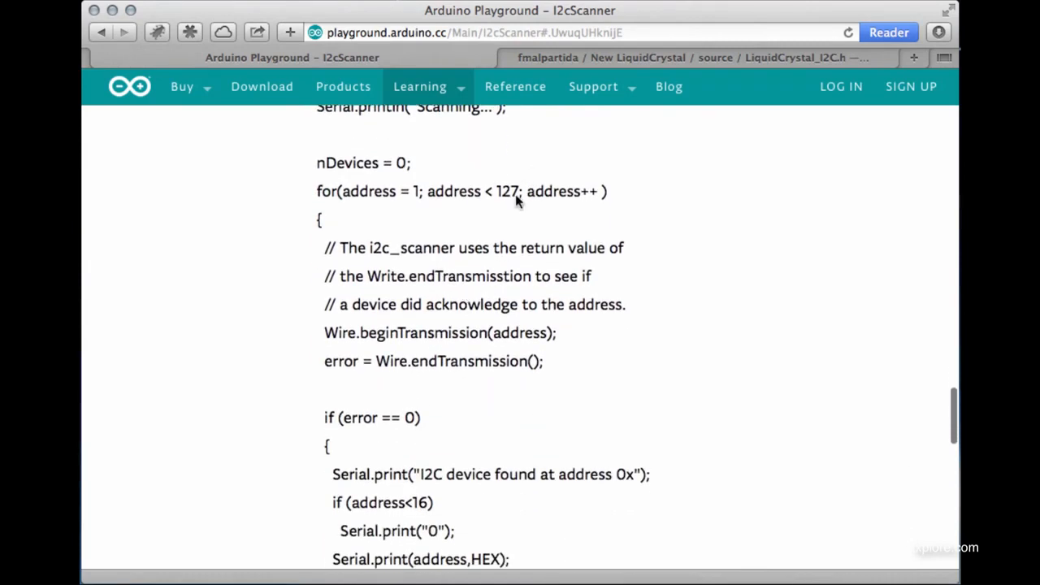
pyautogui.doubleClick(507, 191)
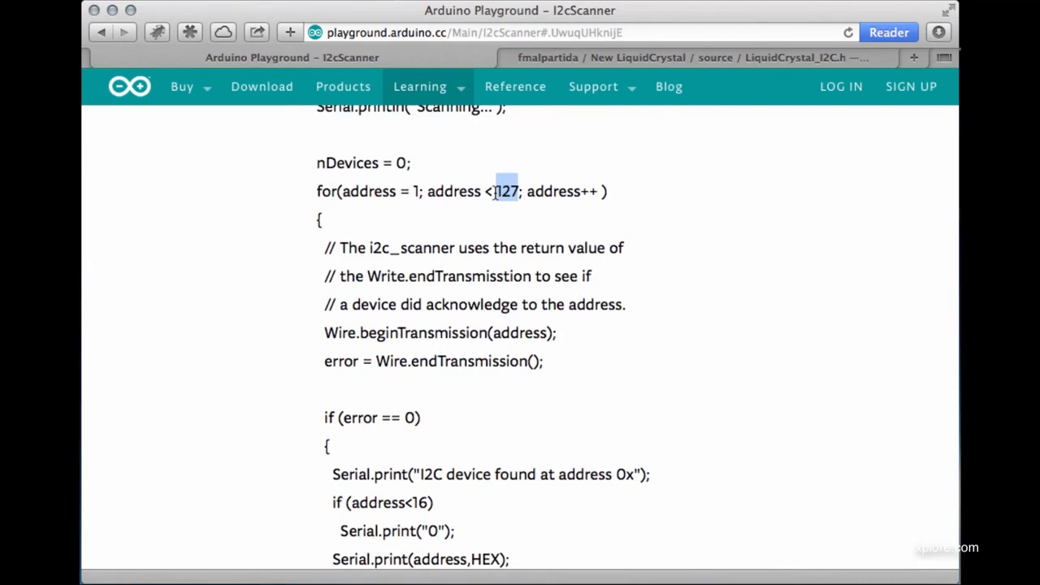
pyautogui.scroll(-3)
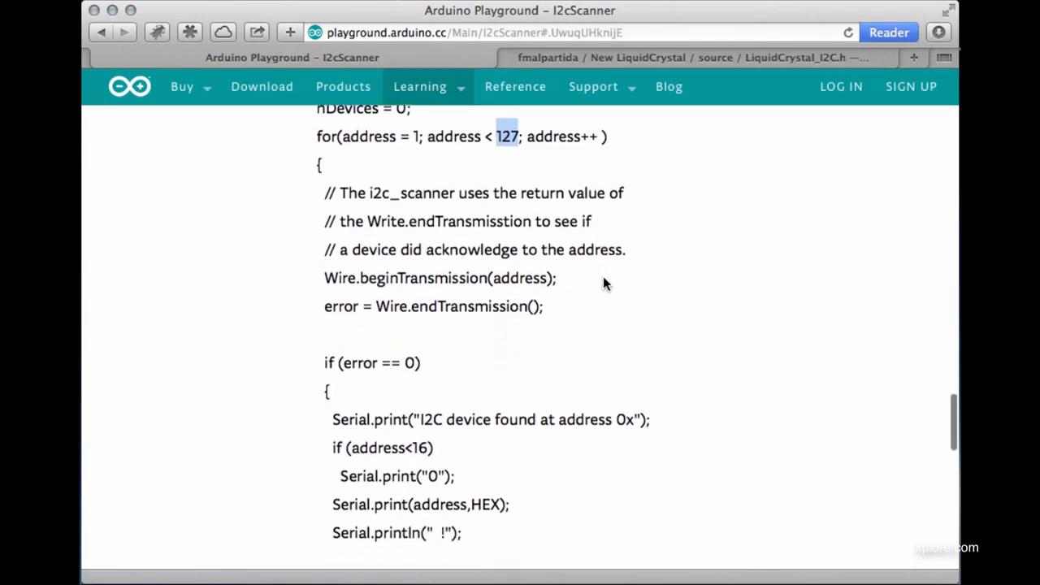
pyautogui.scroll(-3)
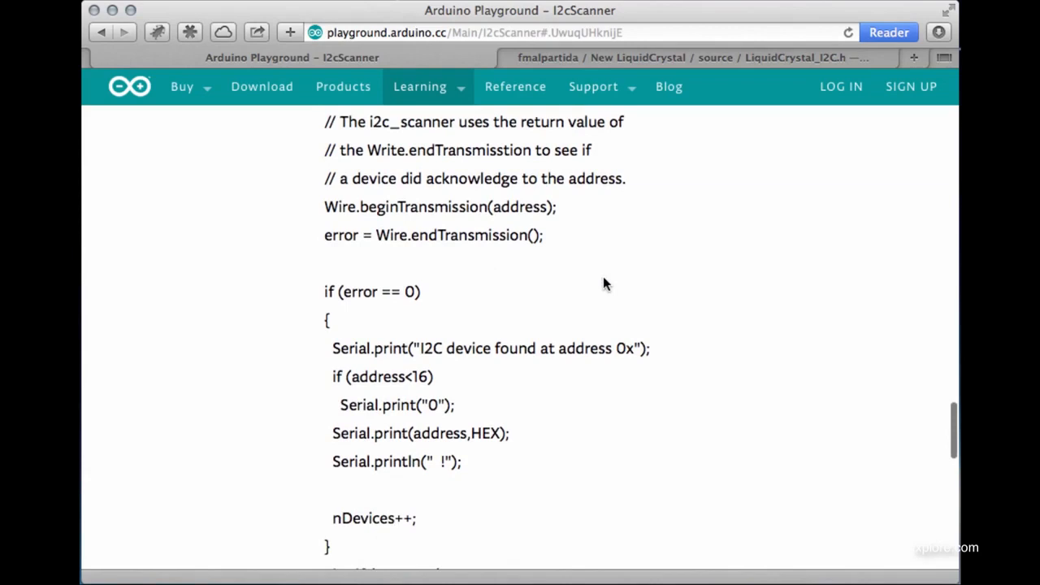
pyautogui.scroll(-3)
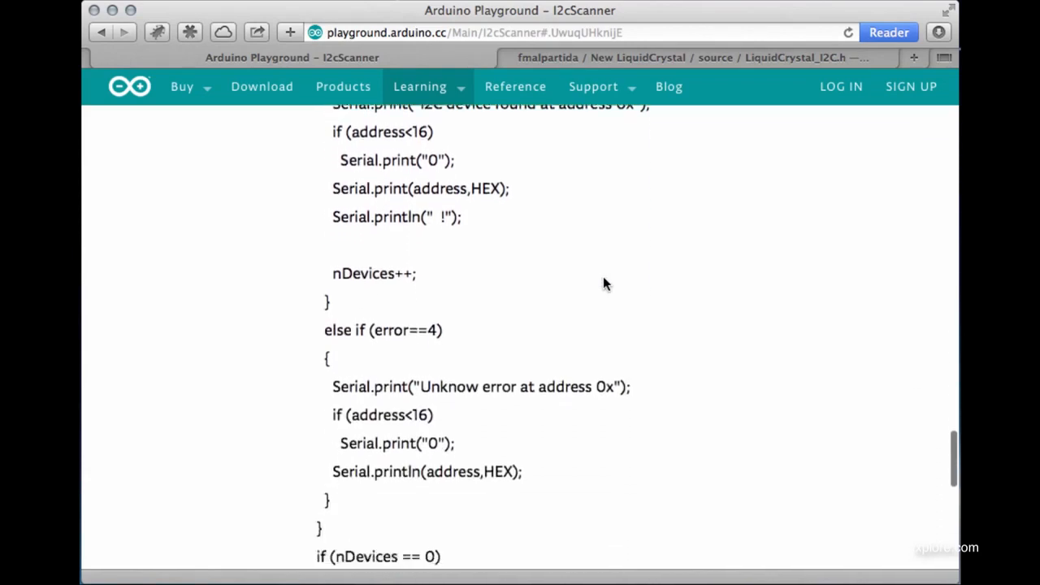
pyautogui.scroll(-3)
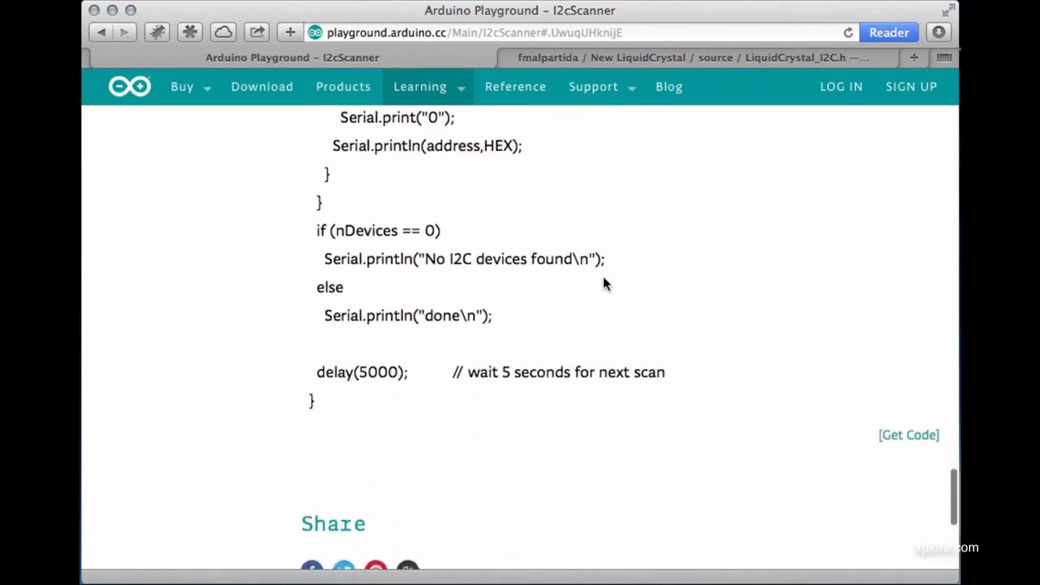
pyautogui.scroll(3)
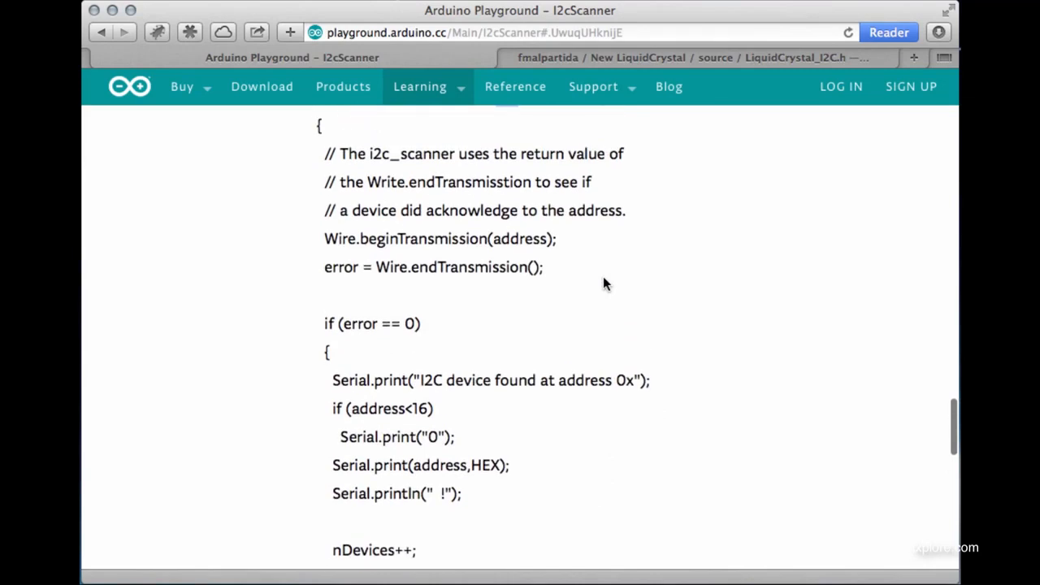
pyautogui.scroll(-3)
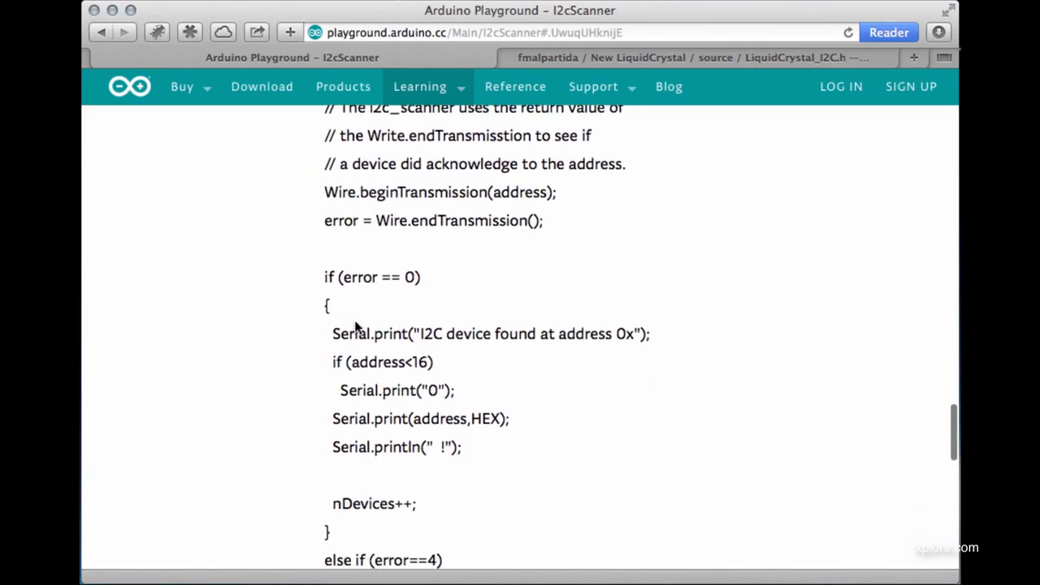